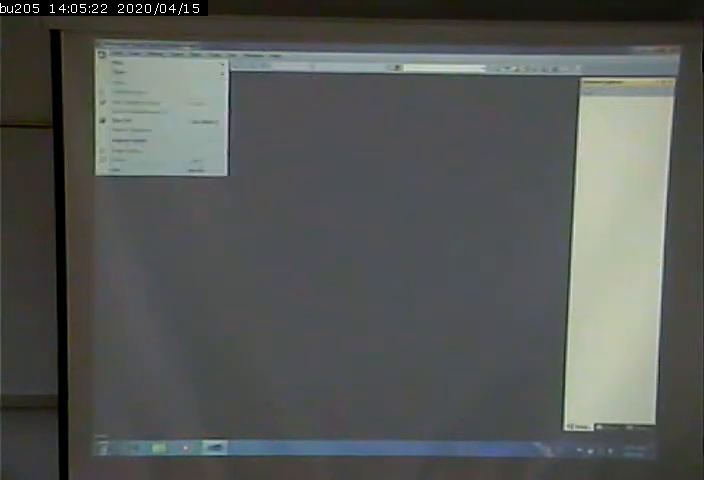
{"action": "mouse_move", "coordinate": [140, 75]}
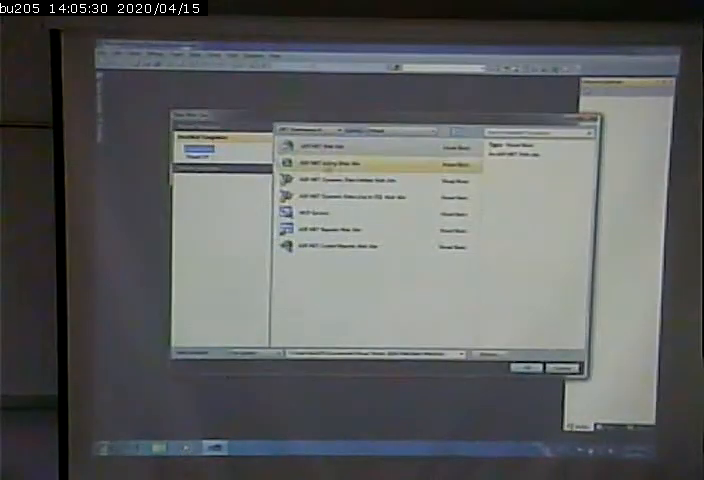
- Choose File > New Web Site to show the web site templates
{"action": "left_click", "coordinate": [380, 210]}
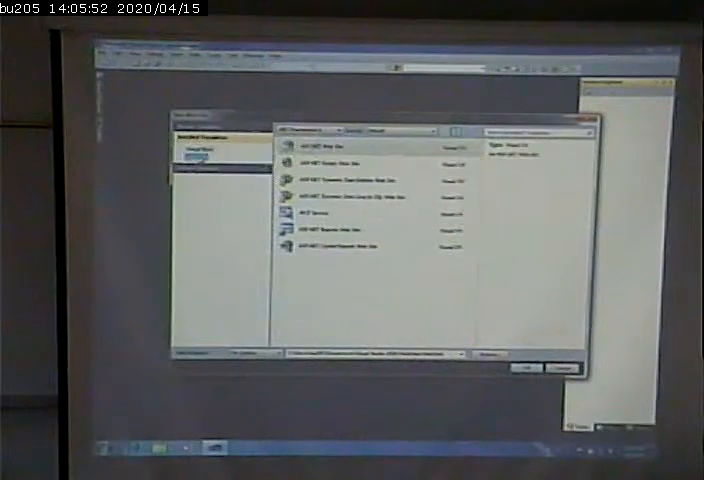
- Select the ASP.NET Empty Web Site template in the New Web Site dialog
{"action": "left_click", "coordinate": [370, 170]}
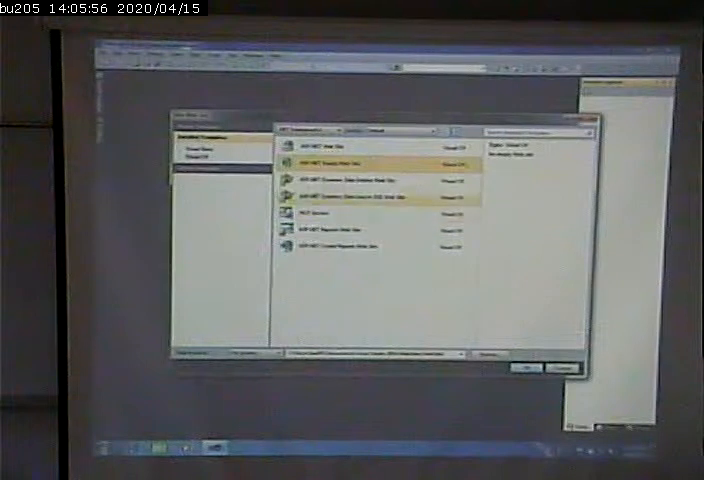
{"action": "left_click", "coordinate": [380, 212]}
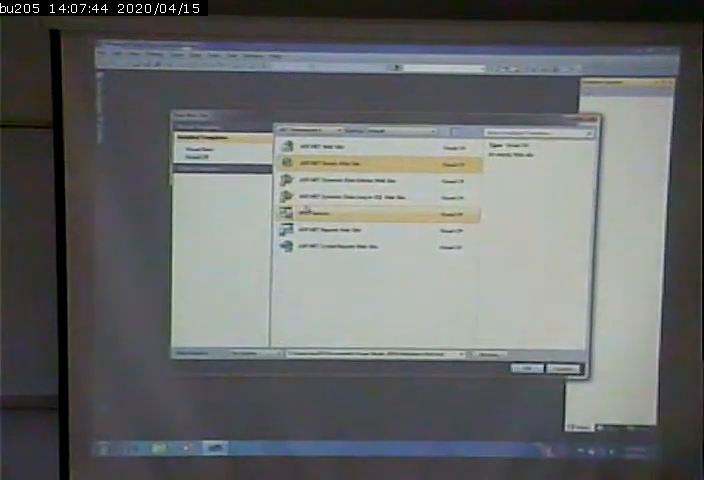
- Browse to a new File System folder for the web site
{"action": "left_click", "coordinate": [370, 163]}
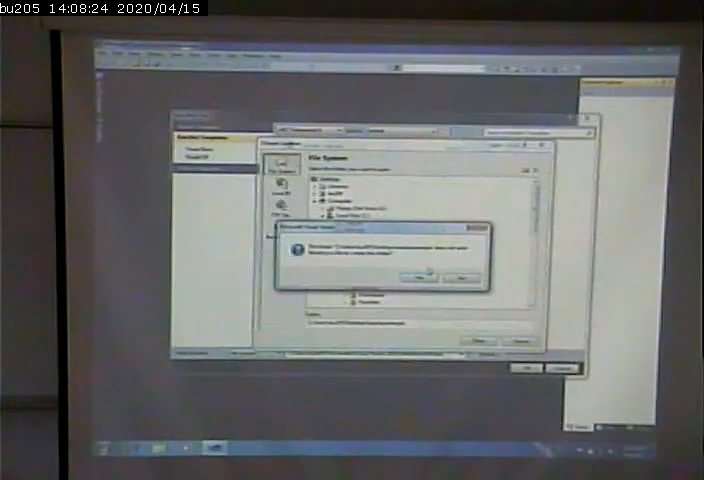
{"action": "left_click", "coordinate": [418, 271]}
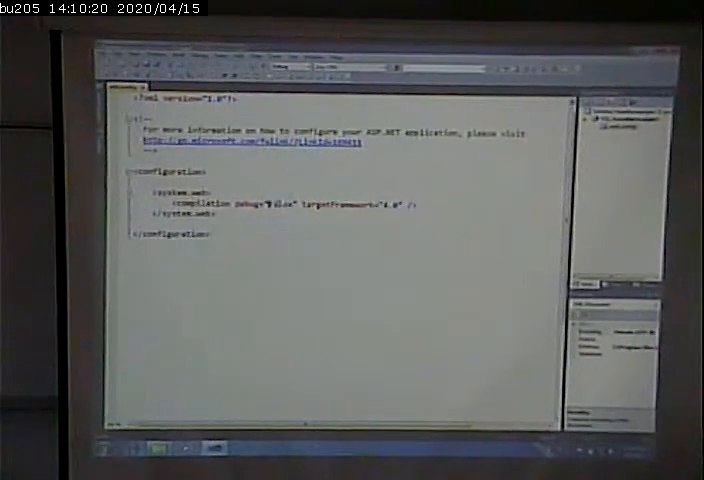
- Close the web.config document, leaving the editing area empty
{"action": "double_click", "coordinate": [290, 205]}
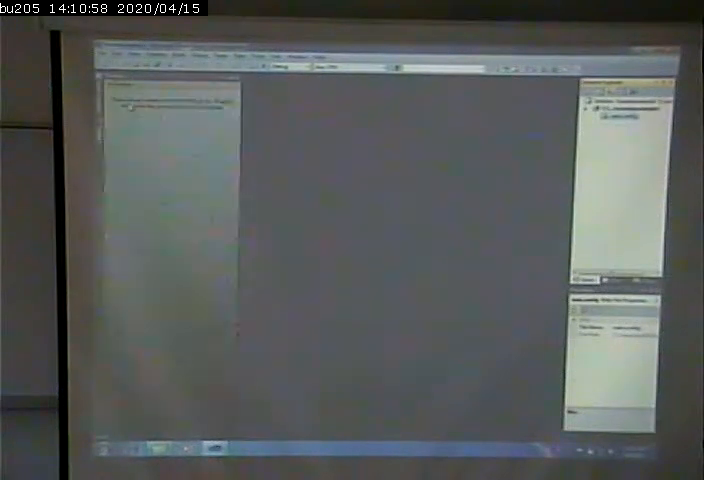
- Add a Default.aspx Web Form to the website
{"action": "left_click", "coordinate": [123, 53]}
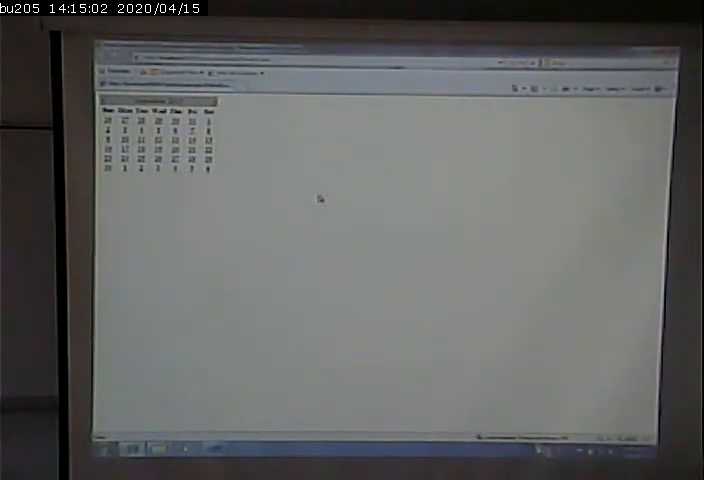
- View the page's HTML source and scroll through its hidden fields and postback script
{"action": "right_click", "coordinate": [318, 200]}
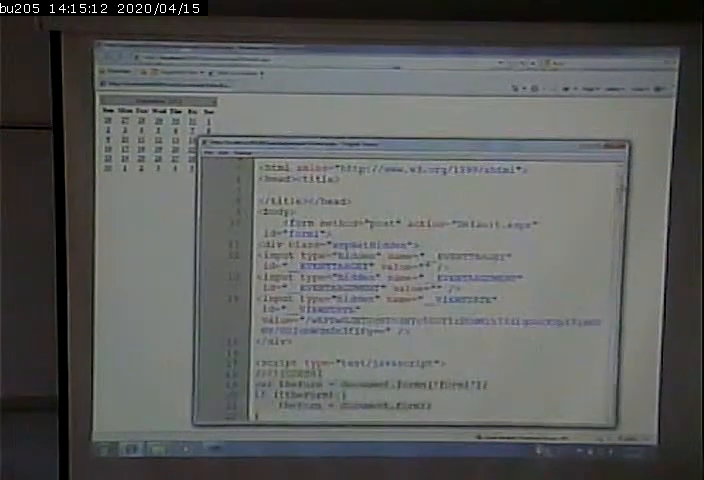
{"action": "scroll", "scroll_direction": "down", "scroll_amount": 3}
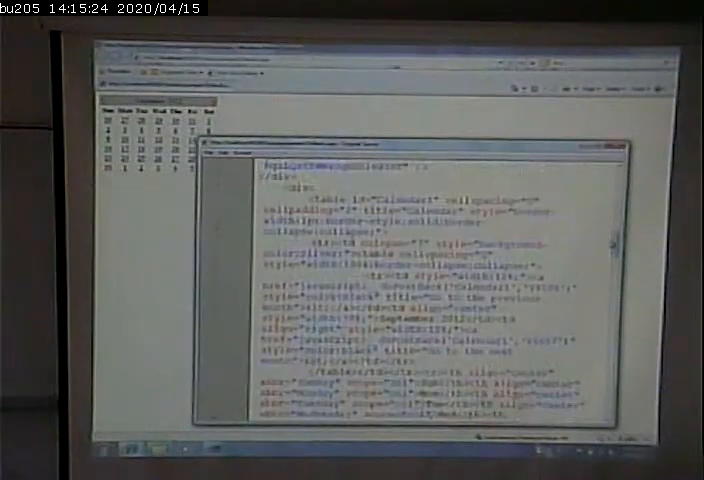
{"action": "scroll", "scroll_direction": "up", "scroll_amount": 3}
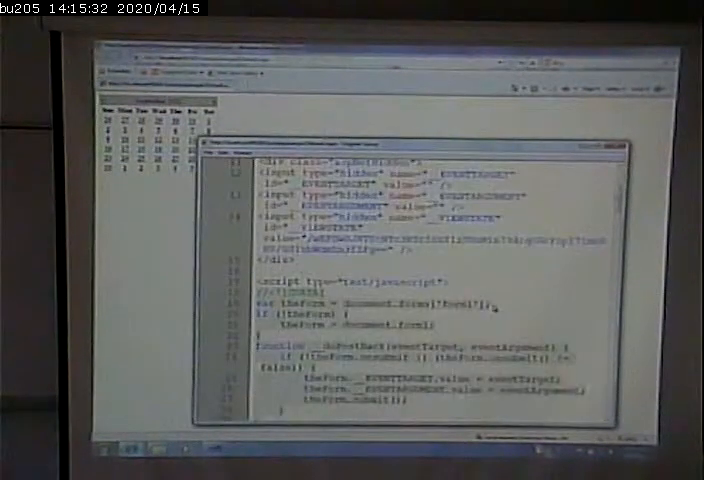
{"action": "scroll", "scroll_direction": "up", "scroll_amount": 3}
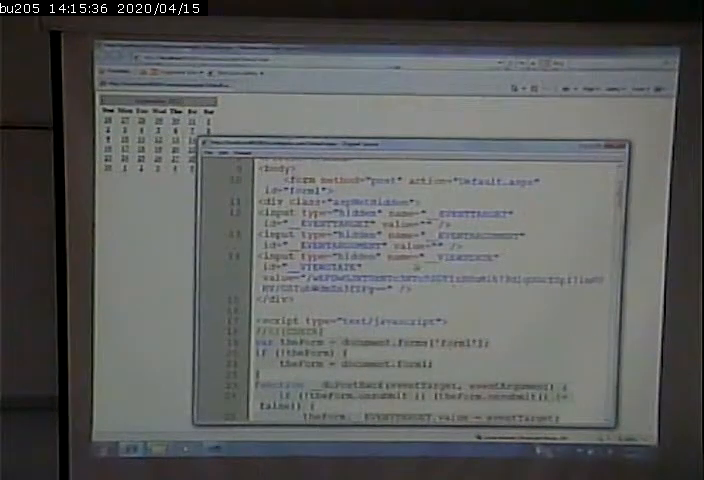
{"action": "scroll", "scroll_direction": "up", "scroll_amount": 3}
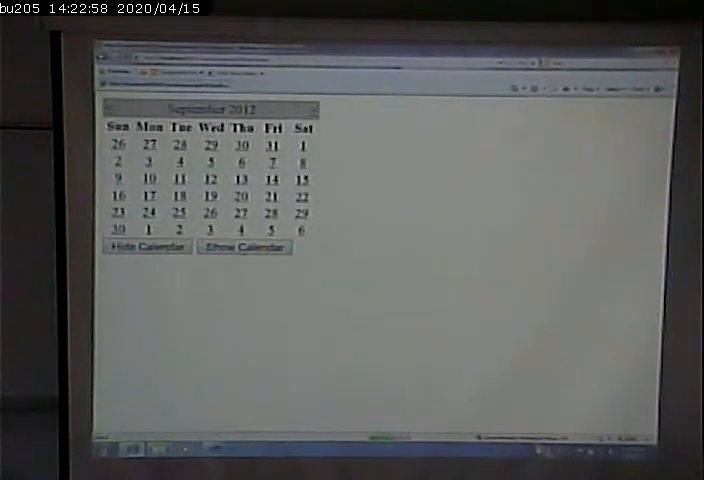
{"action": "mouse_move", "coordinate": [393, 330]}
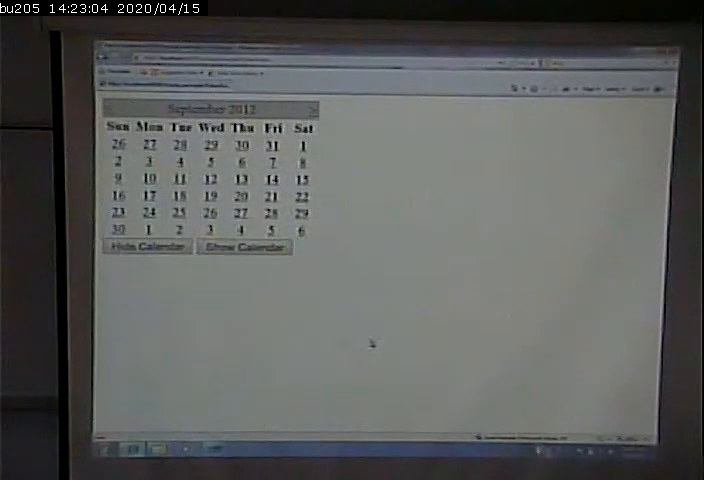
{"action": "mouse_move", "coordinate": [372, 343]}
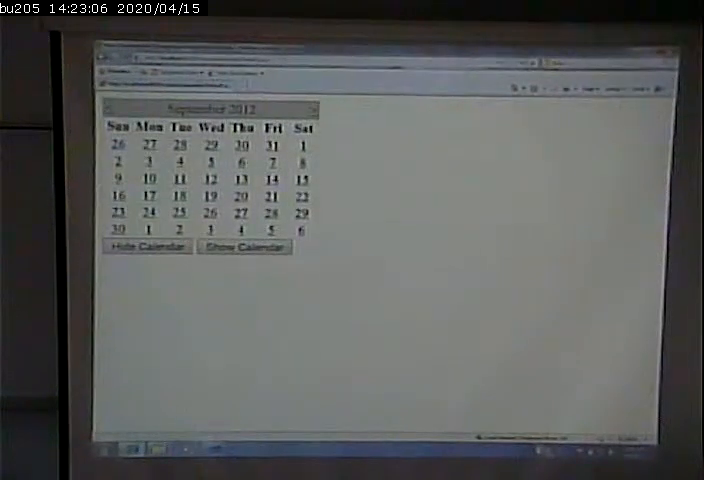